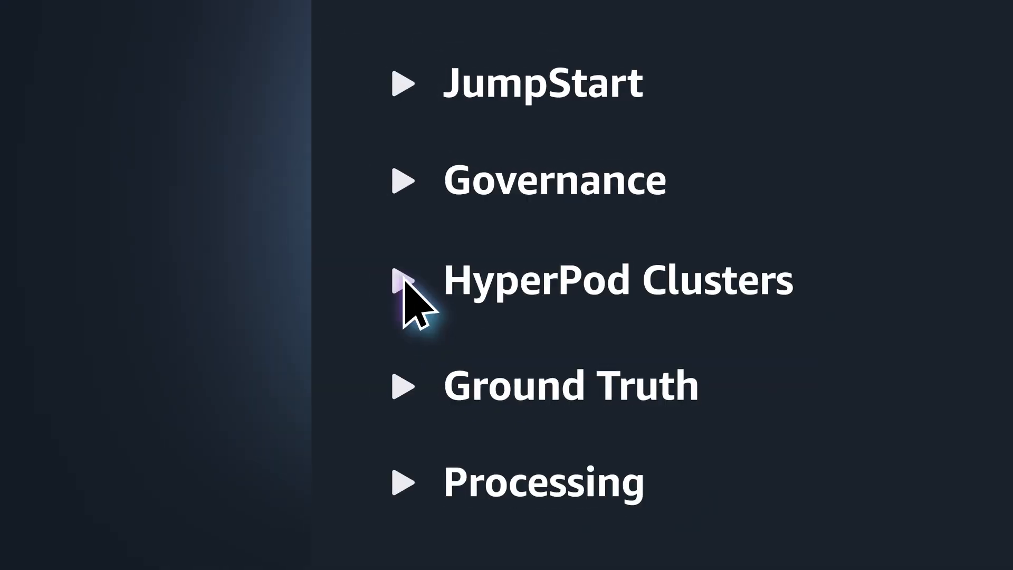
Step: Navigate to HyperPod Cluster Management to view the in-service EKS cluster ml-cluster
{"action": "left_click", "coordinate": [403, 281]}
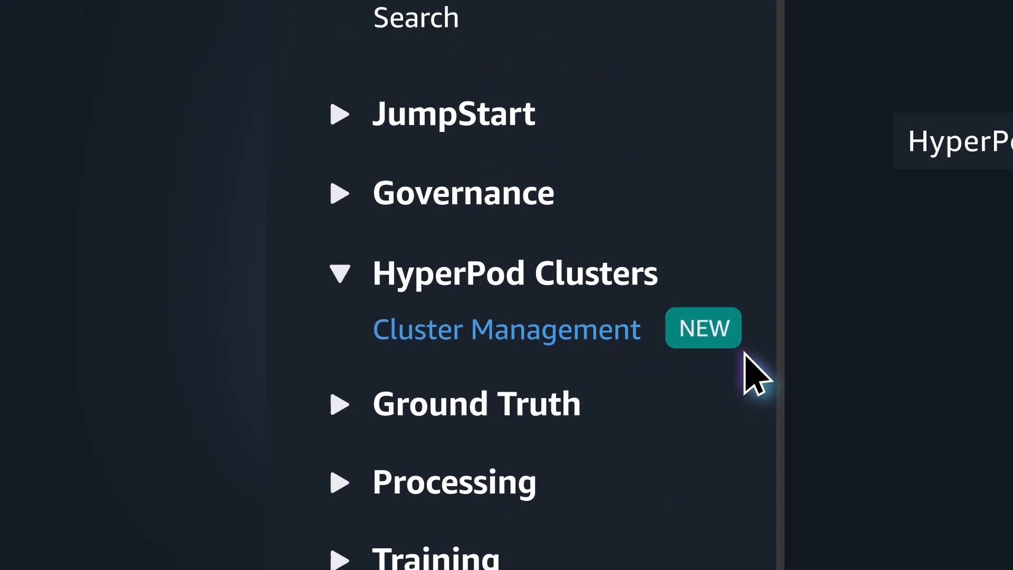
{"action": "left_click", "coordinate": [505, 330]}
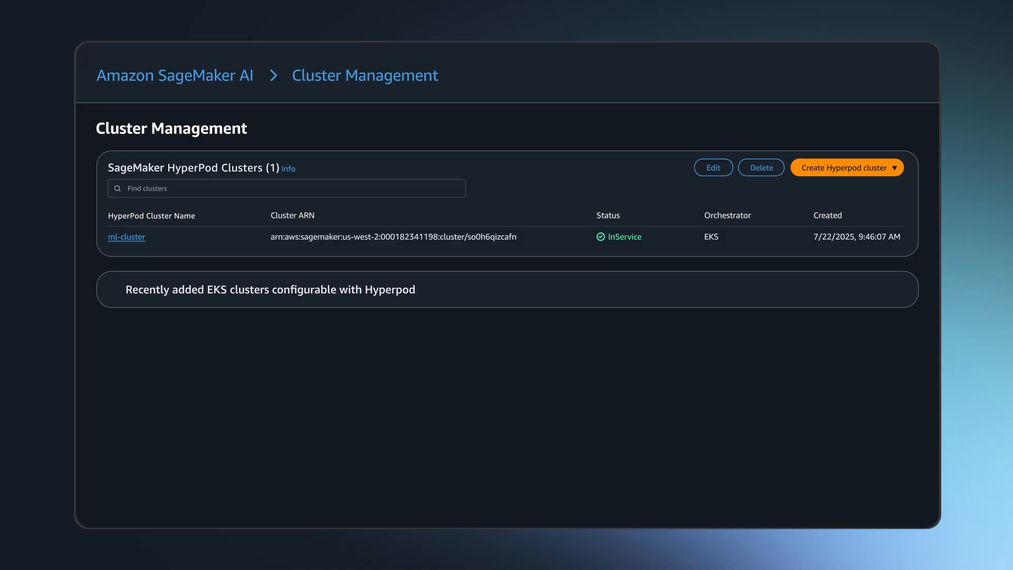